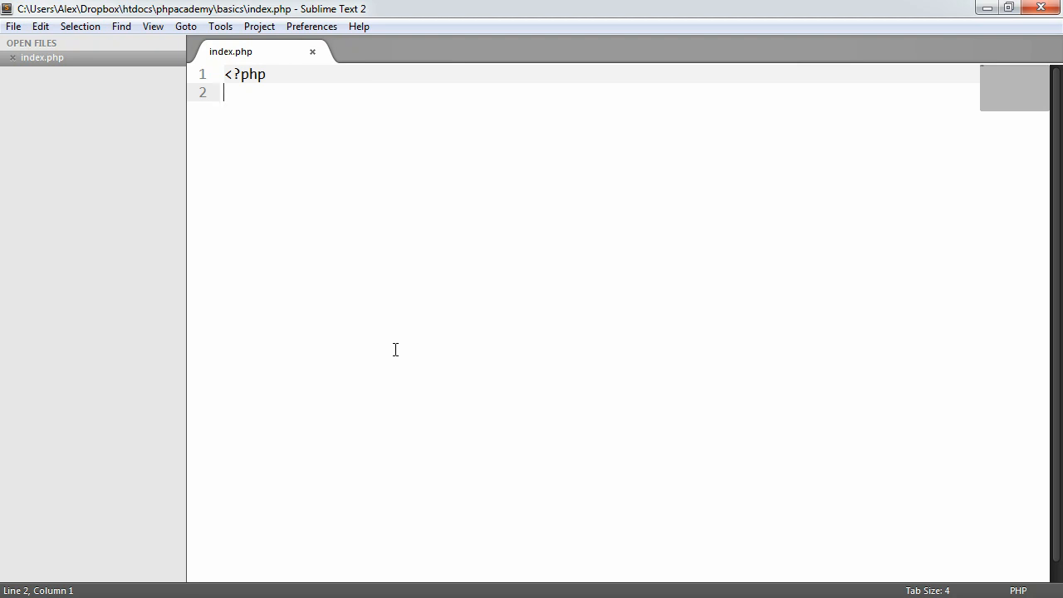
# - Declare $name = 'Alex' and $action = 'upper' at the top of index.php
pyautogui.write("$name = '';")
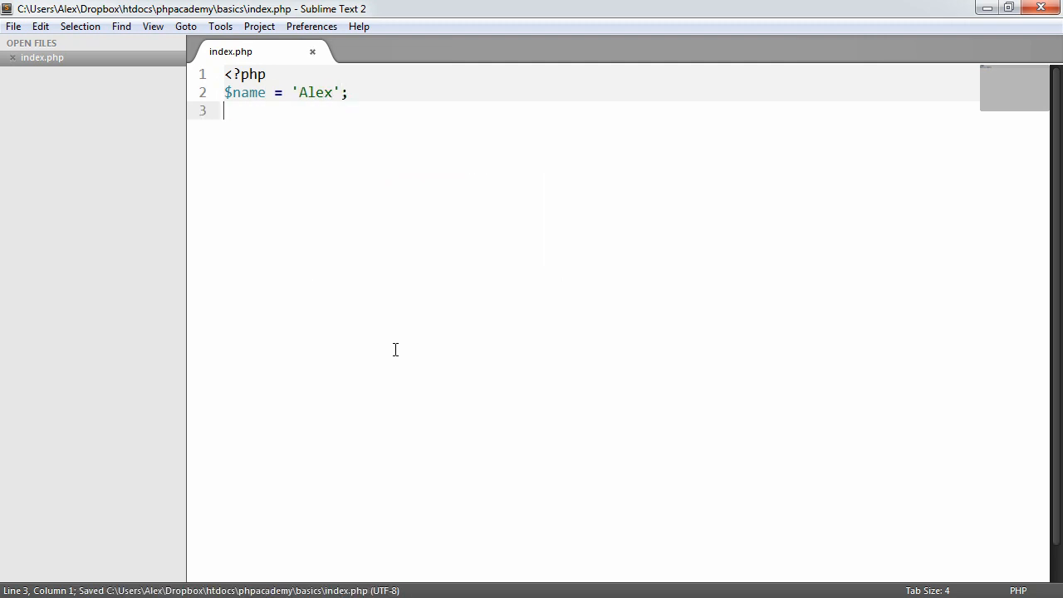
pyautogui.write("$action = '';")
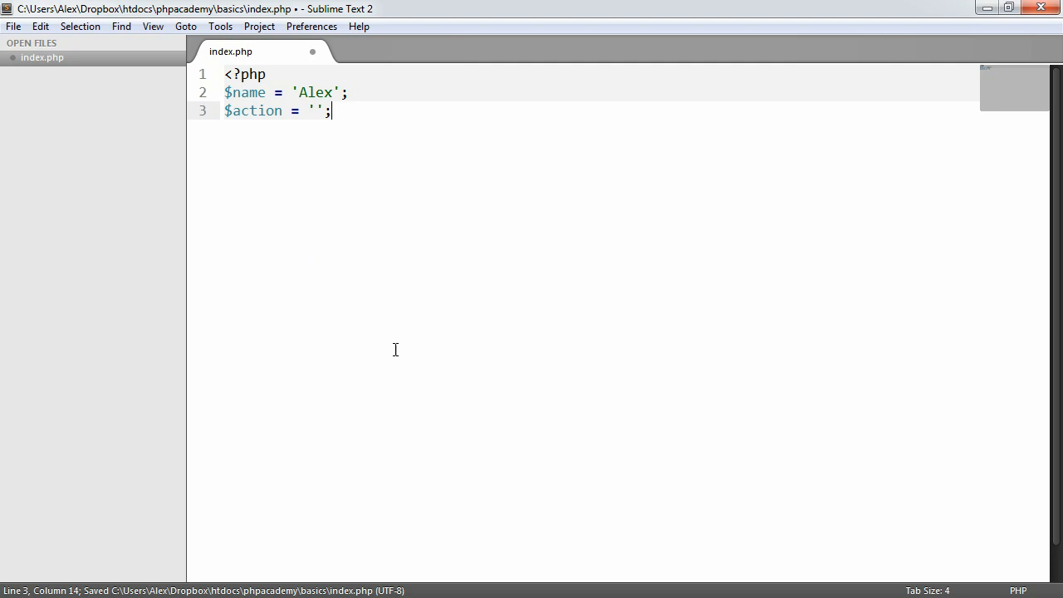
pyautogui.write('upper')
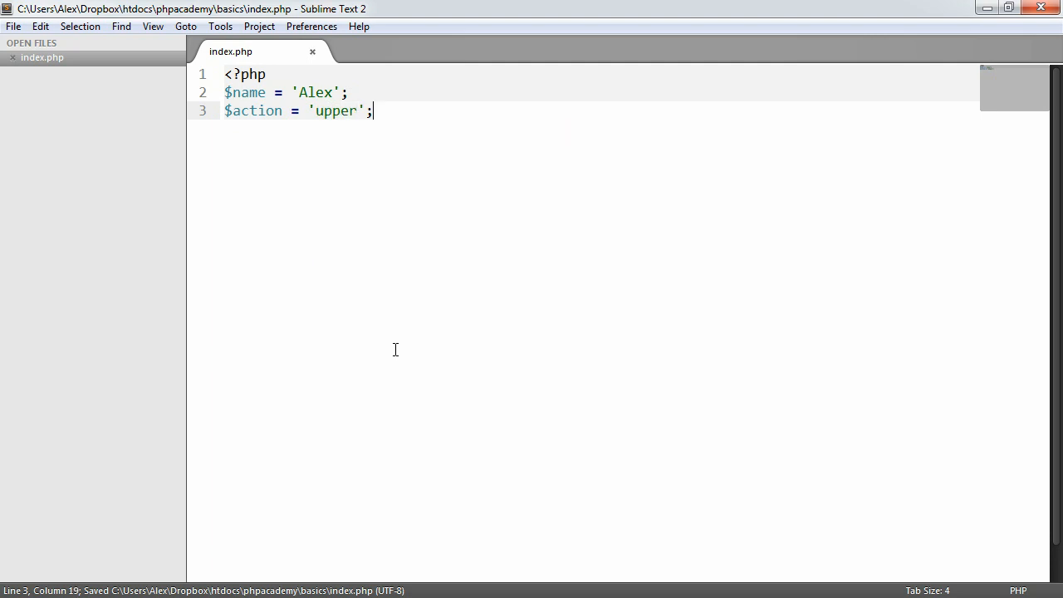
pyautogui.write('lo')
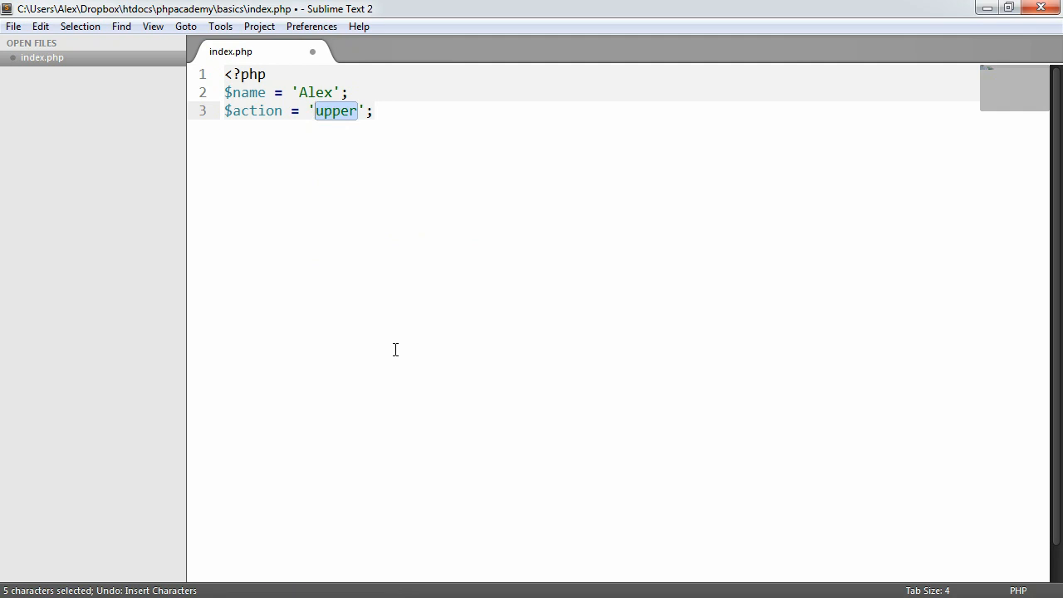
# - Write an if testing $action, then replace it with an empty switch() { } block
pyautogui.write('if')
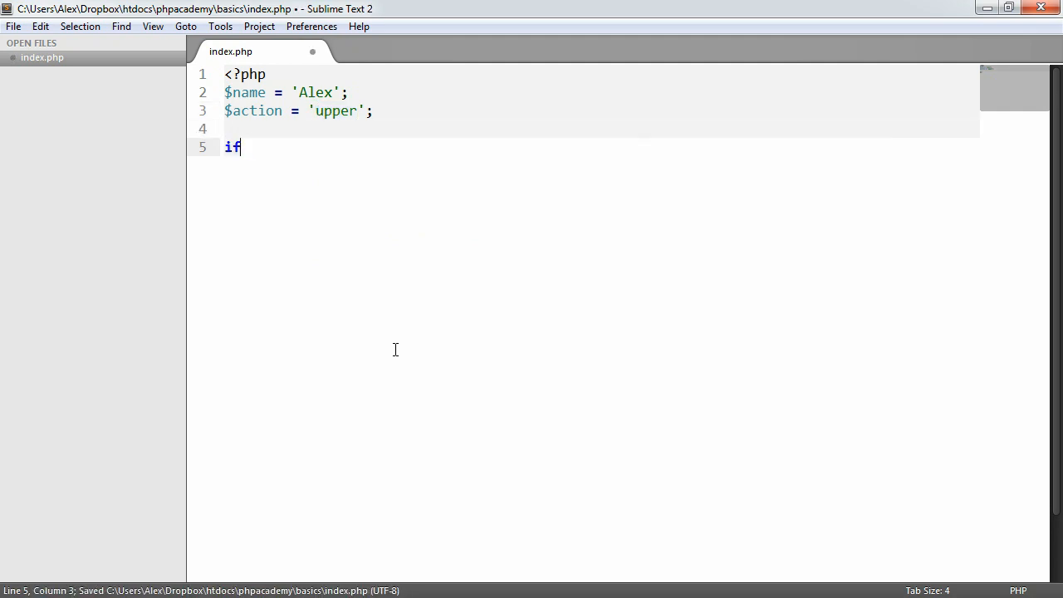
pyautogui.write('($ {')
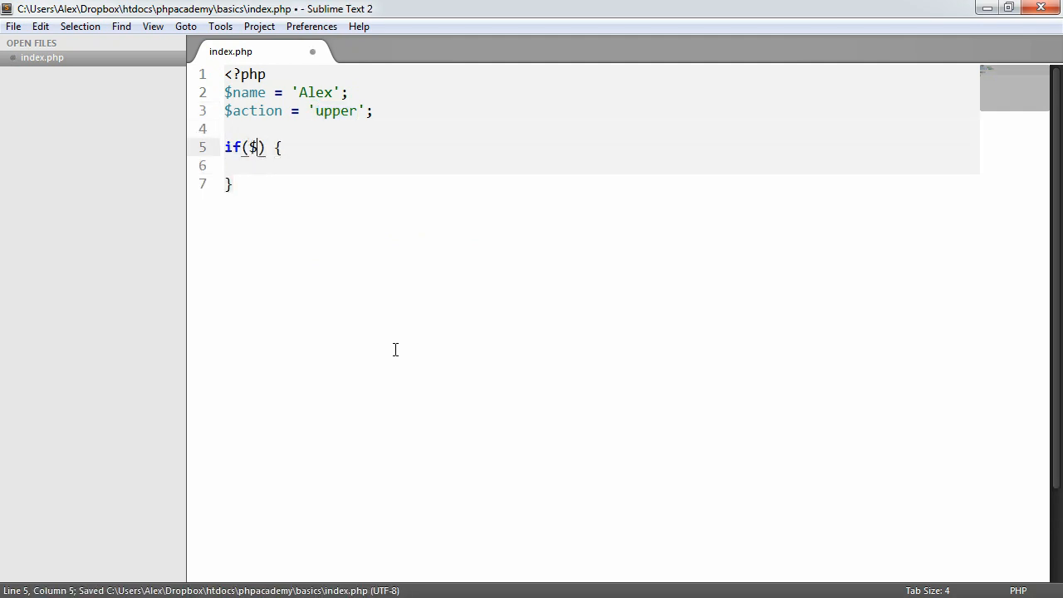
pyautogui.write("action == '")
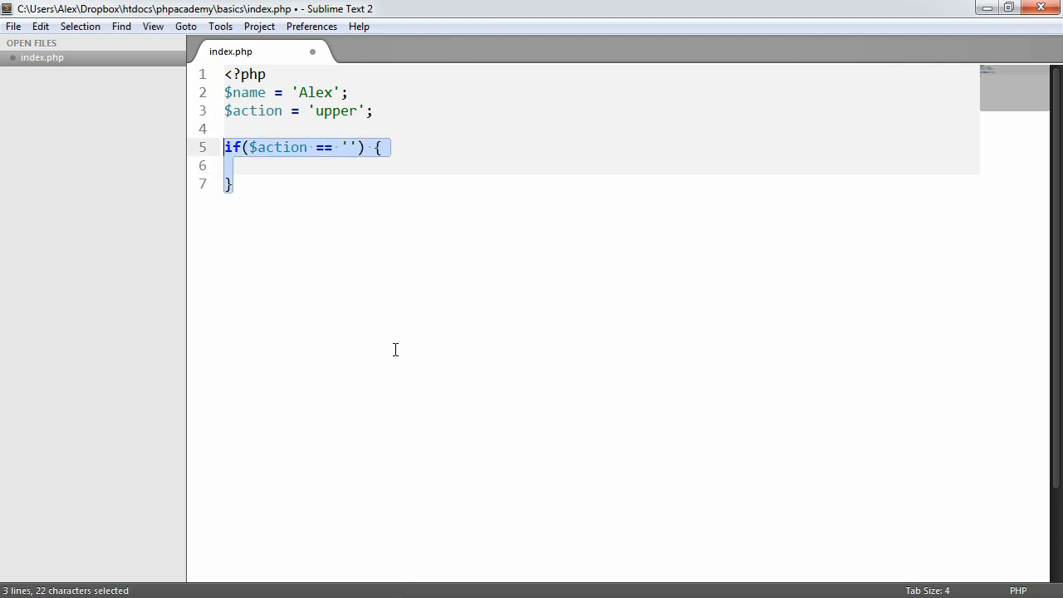
pyautogui.write('switch() {')
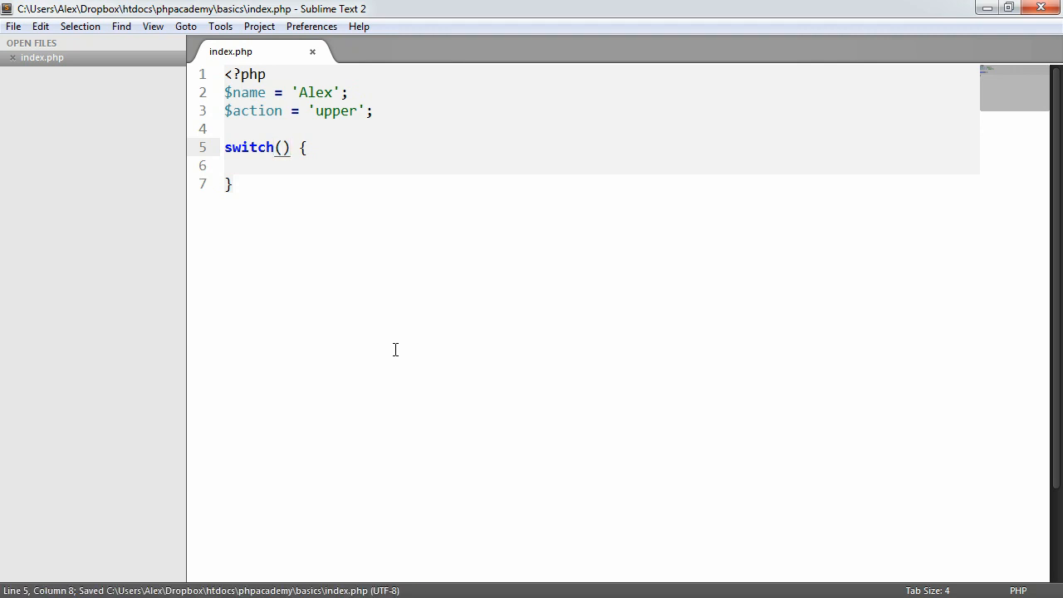
# - Make the switch test $action, with a case 'upper': ending in break;
pyautogui.write('$action')
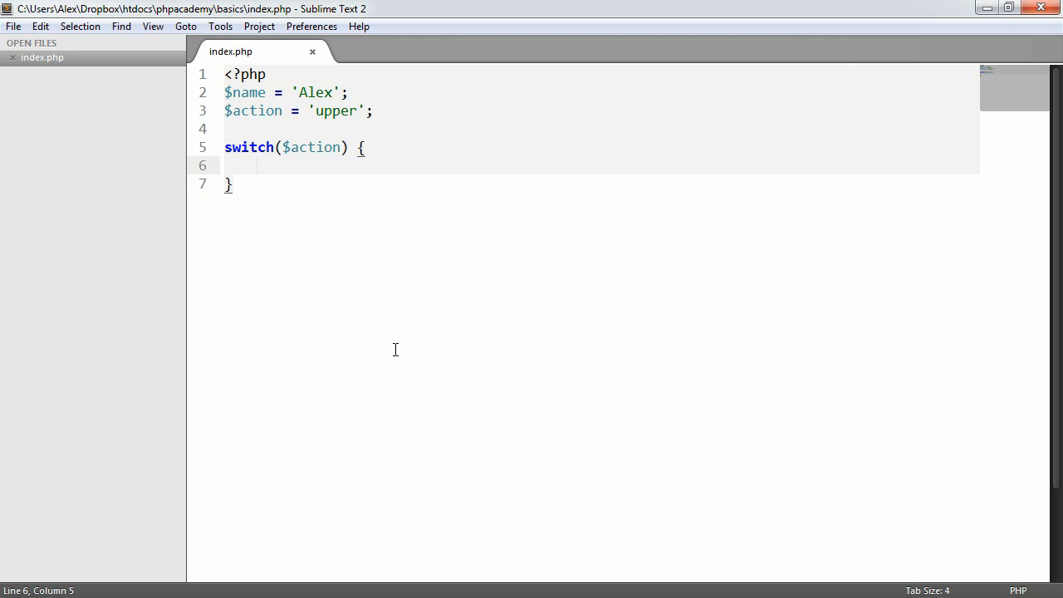
pyautogui.write('case')
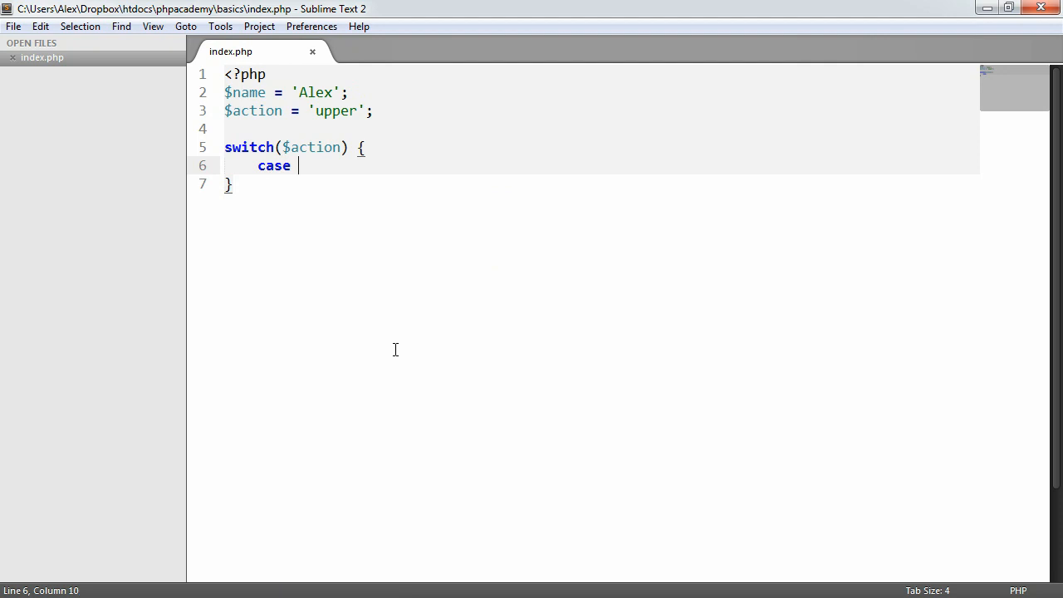
pyautogui.write("''")
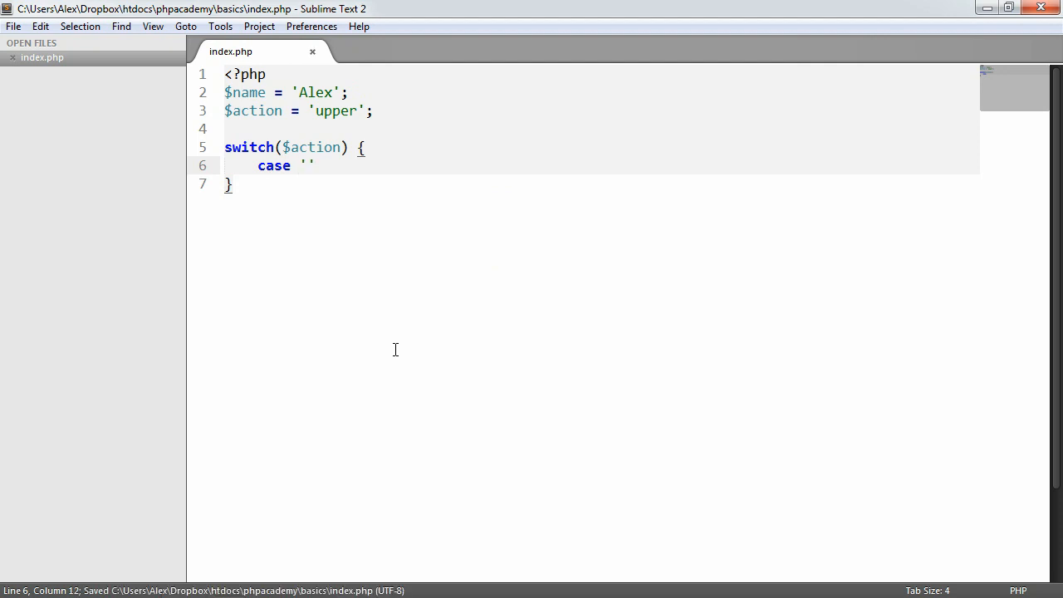
pyautogui.write(':')
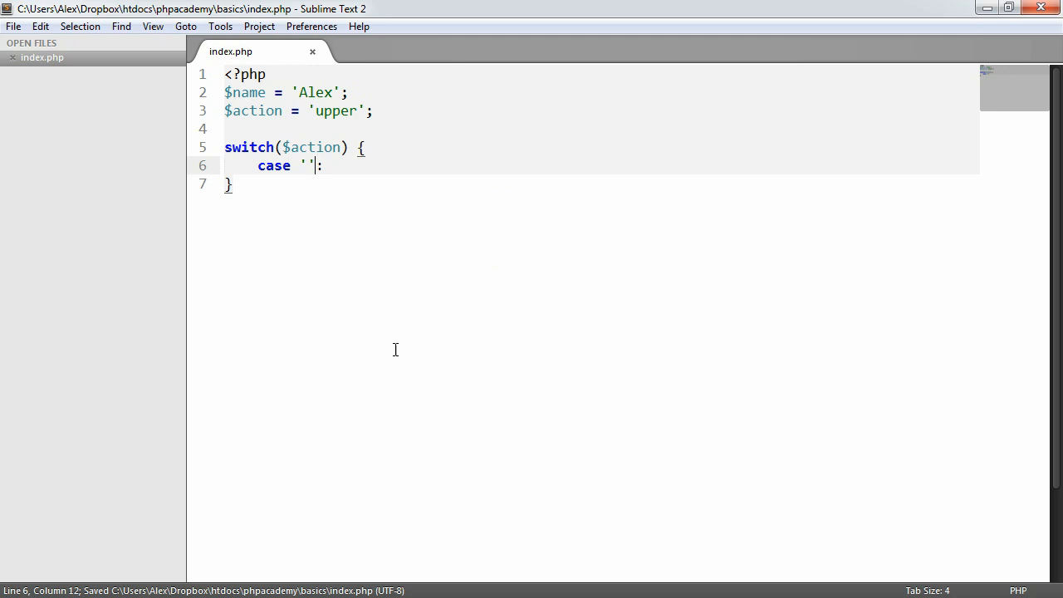
pyautogui.write('upper')
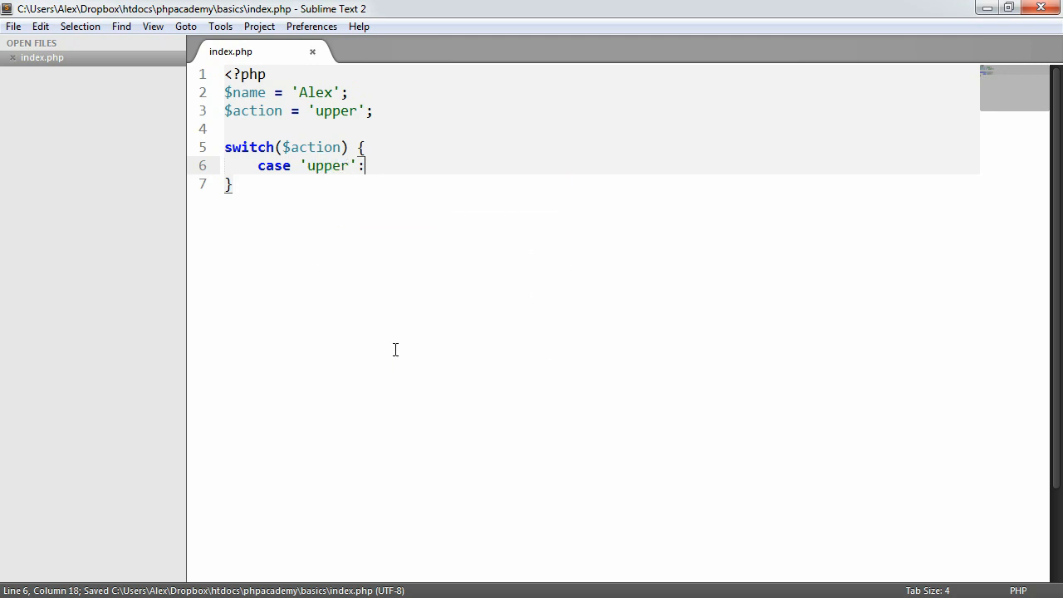
pyautogui.press('Enter')
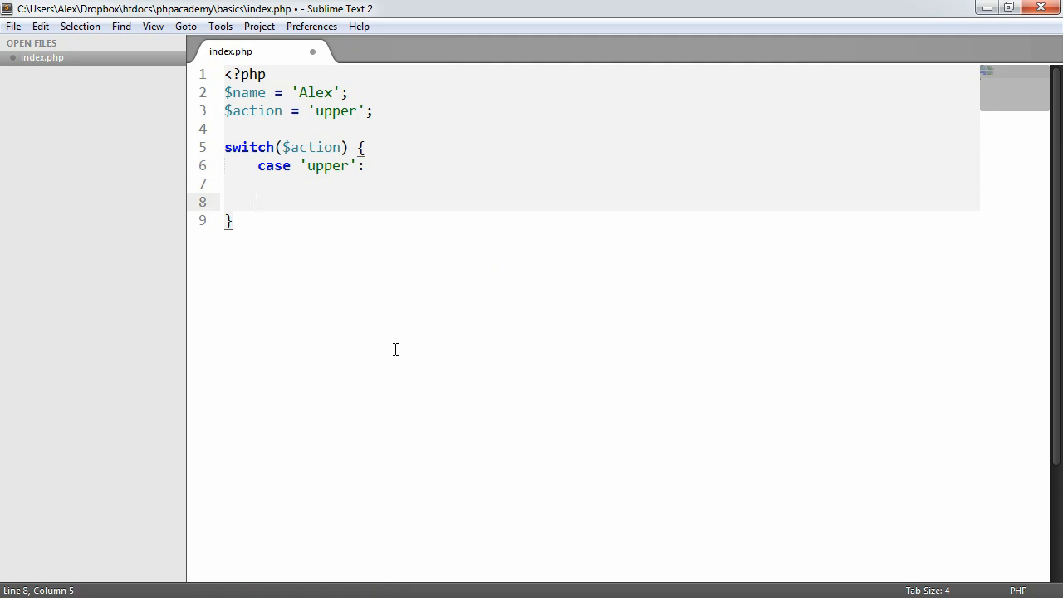
pyautogui.write('break;')
pyautogui.write('if(')
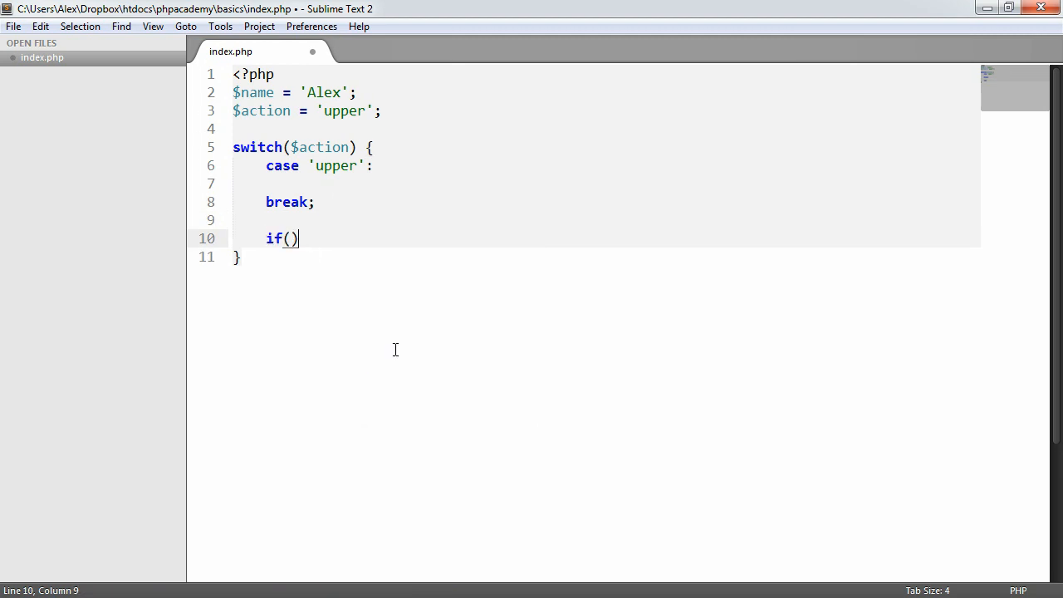
# - Remove the stray if block after break, save, and begin a $name = assignment in the case
pyautogui.write("$action == '")
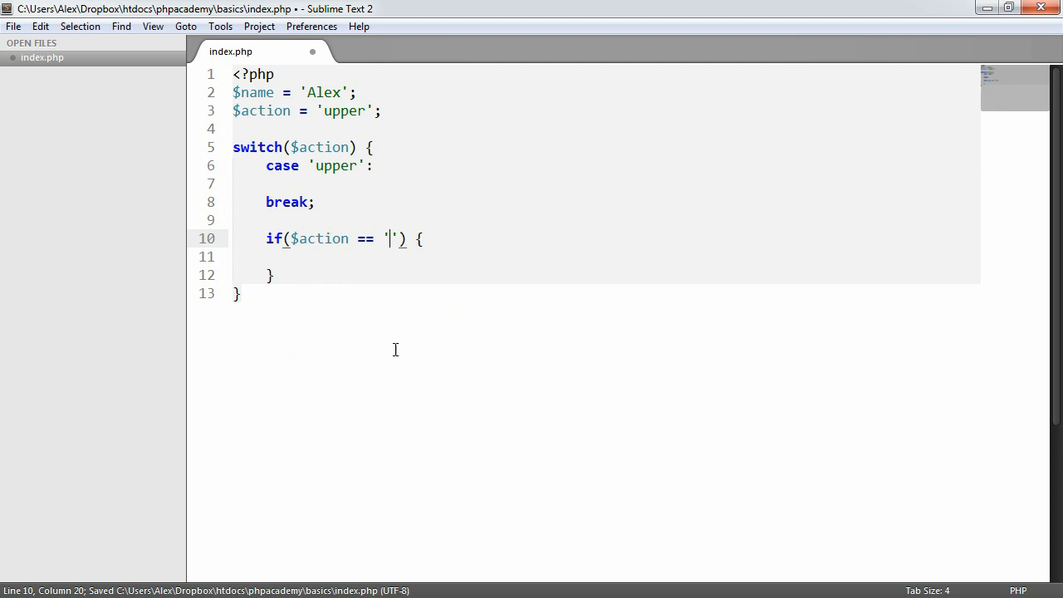
pyautogui.write('upper')
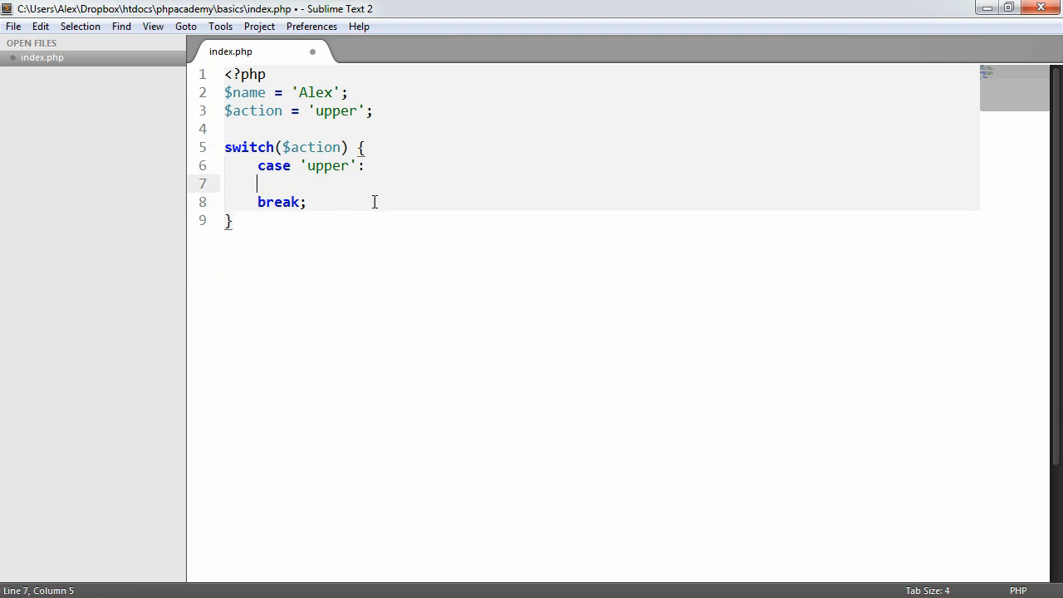
pyautogui.press('ctrl+s')
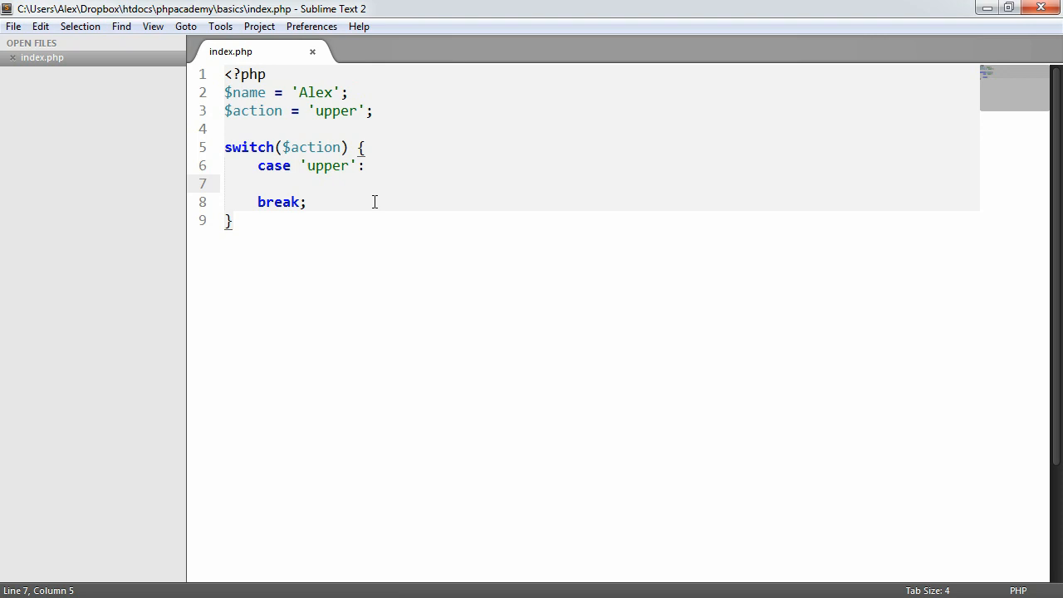
pyautogui.write('$name =')
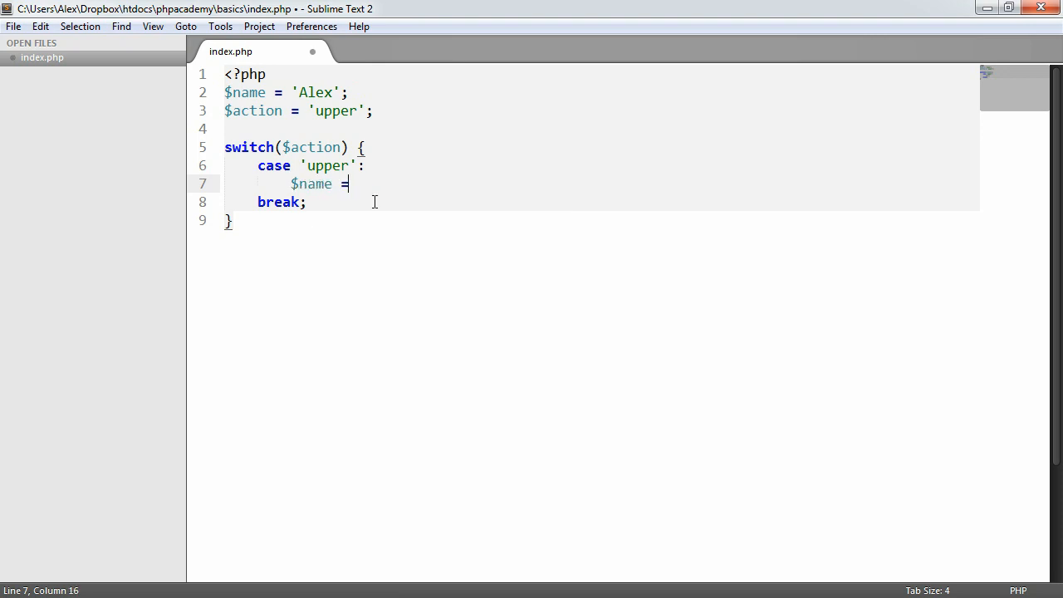
# - Assign strtoupper($name) in 'upper', add case 'lower' with strtolower($name), and add default: with break;
pyautogui.write('strtoupper(')
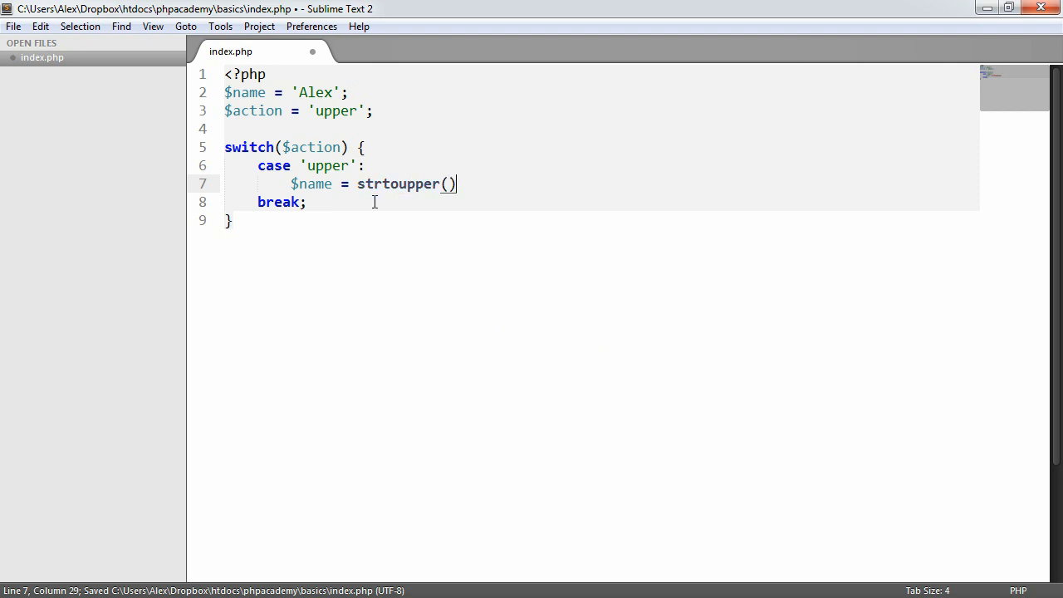
pyautogui.write('$na;')
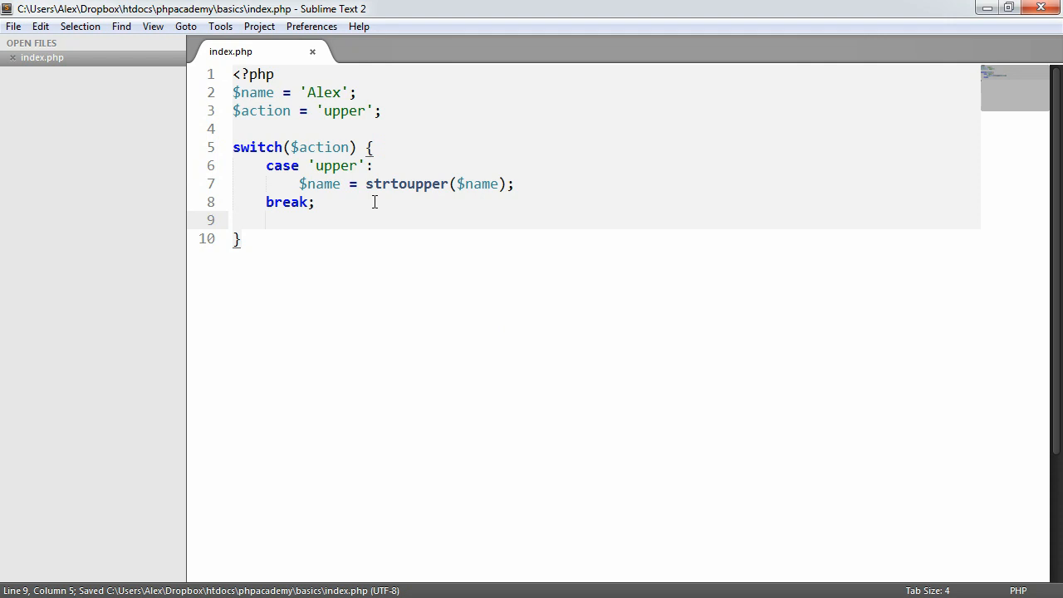
pyautogui.write("case 'lower':")
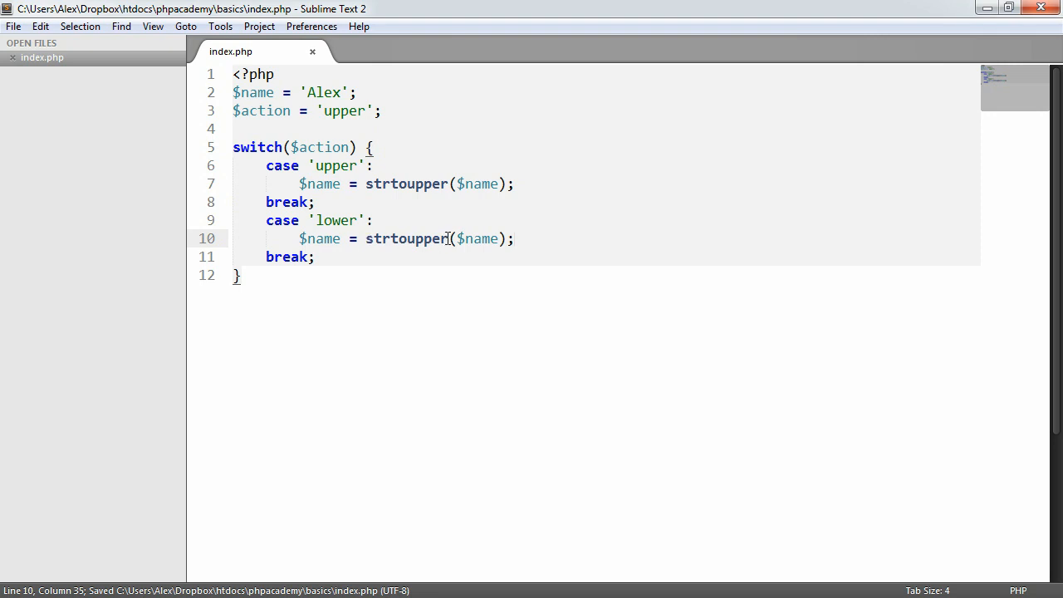
pyautogui.write('strtolow')
pyautogui.write('d')
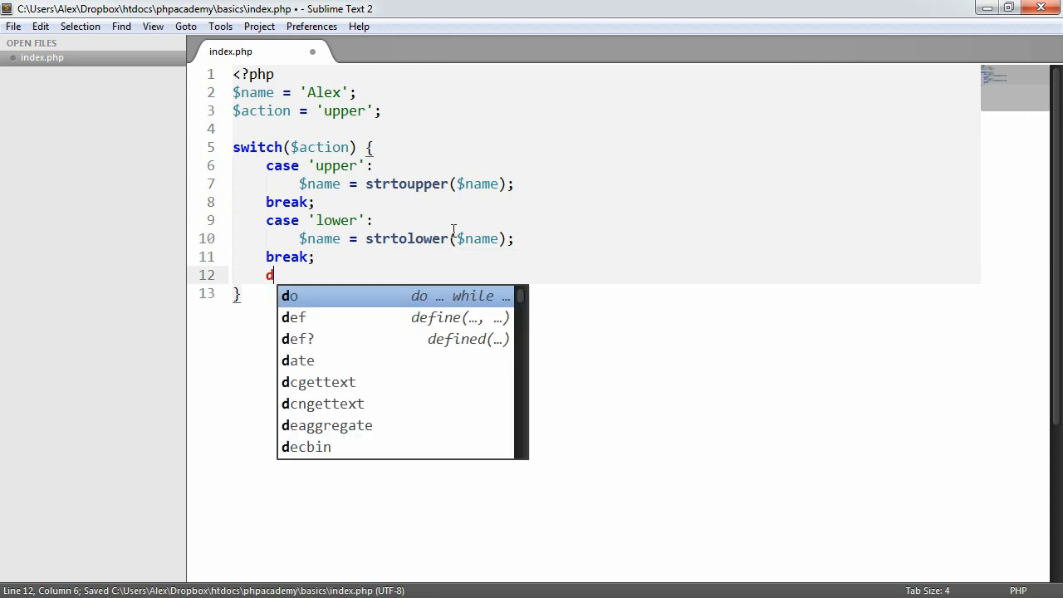
pyautogui.write('efault:')
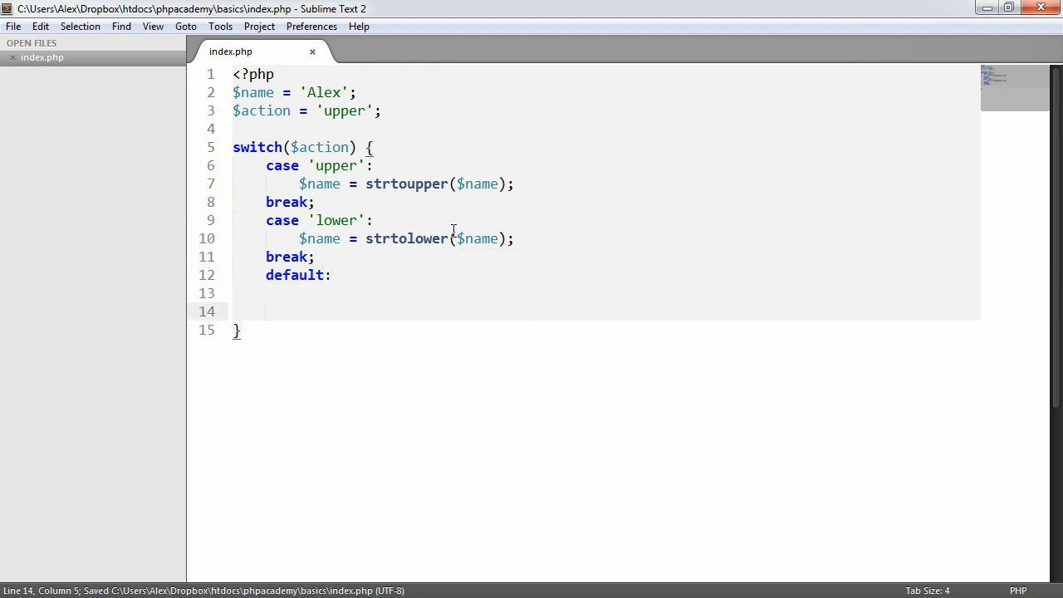
pyautogui.write('break;')
pyautogui.write('$name')
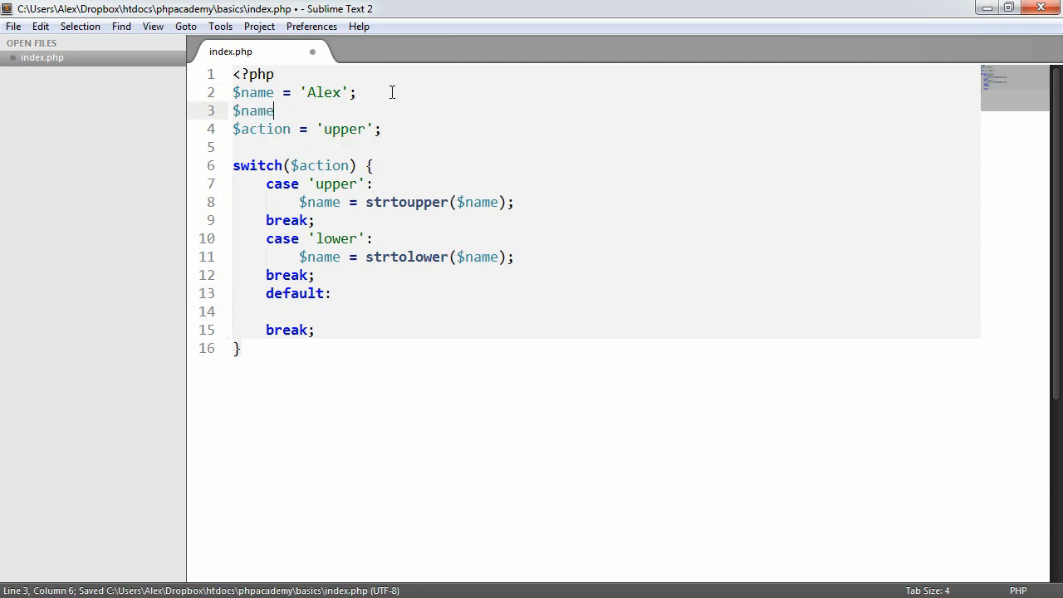
# - Add $nameChanged = ''; and make each case assign $nameChanged, with default copying $name
pyautogui.write('Changed')
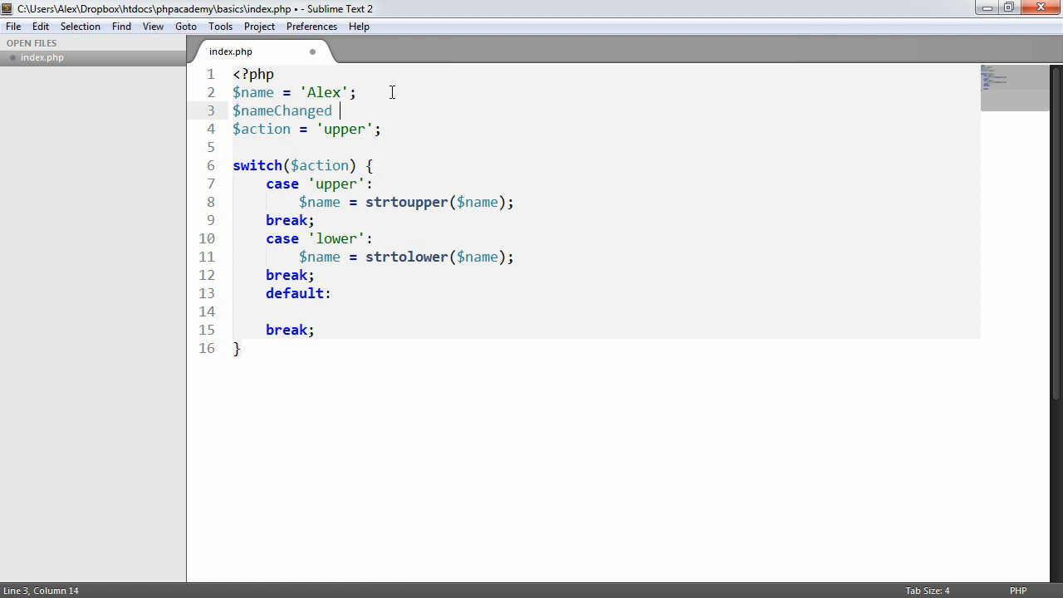
pyautogui.write("= '';")
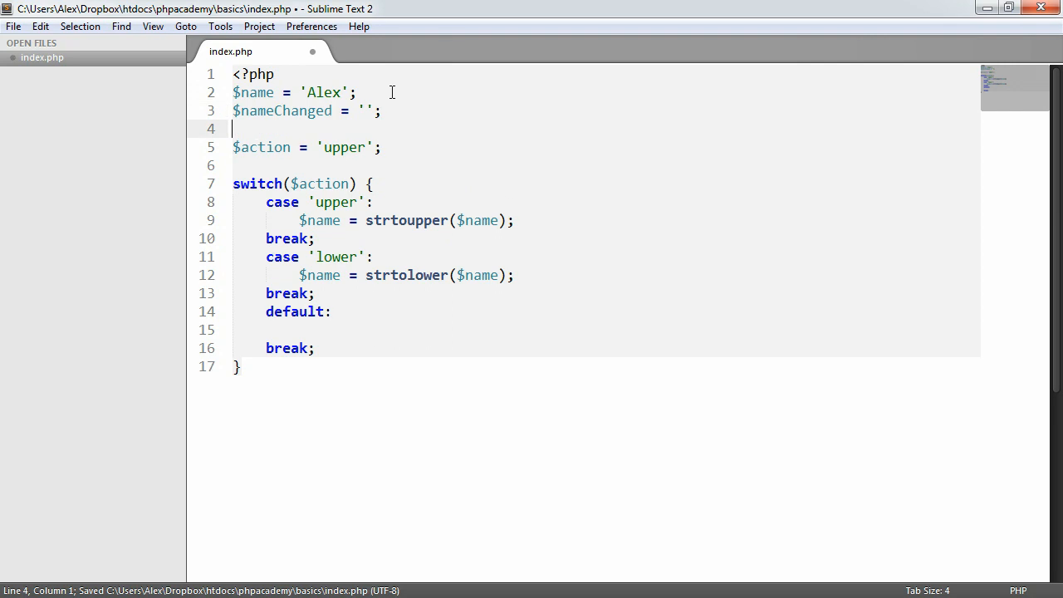
pyautogui.click(350, 275)
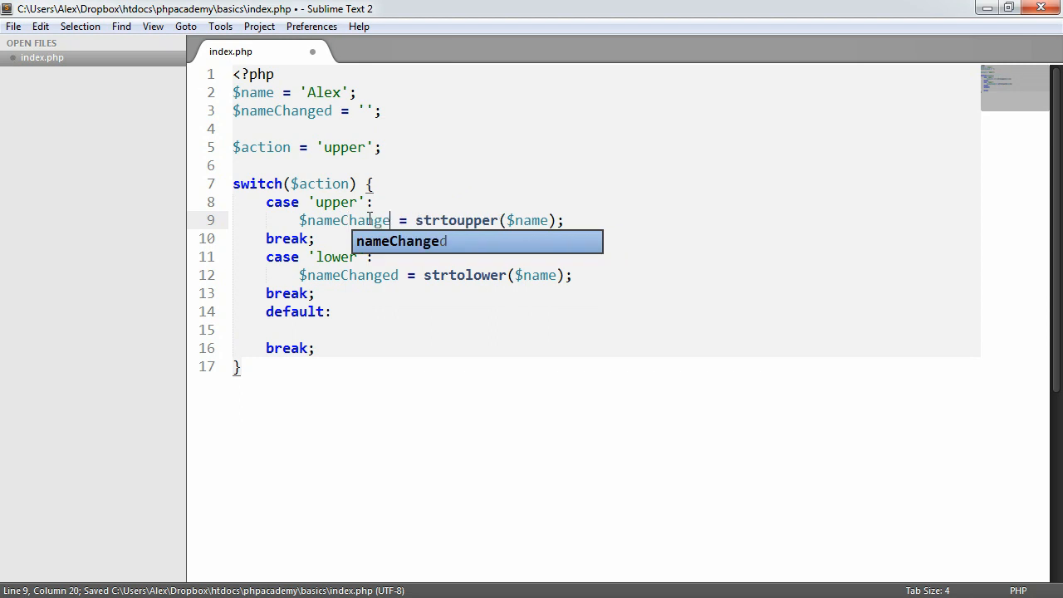
pyautogui.press('Tab')
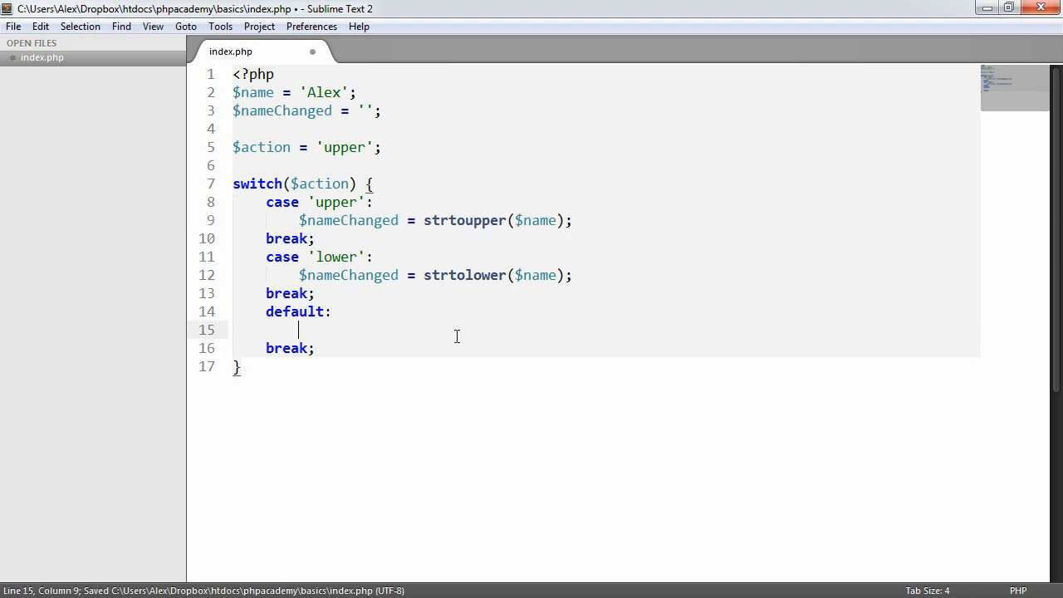
pyautogui.write('$nameChanged = $name;')
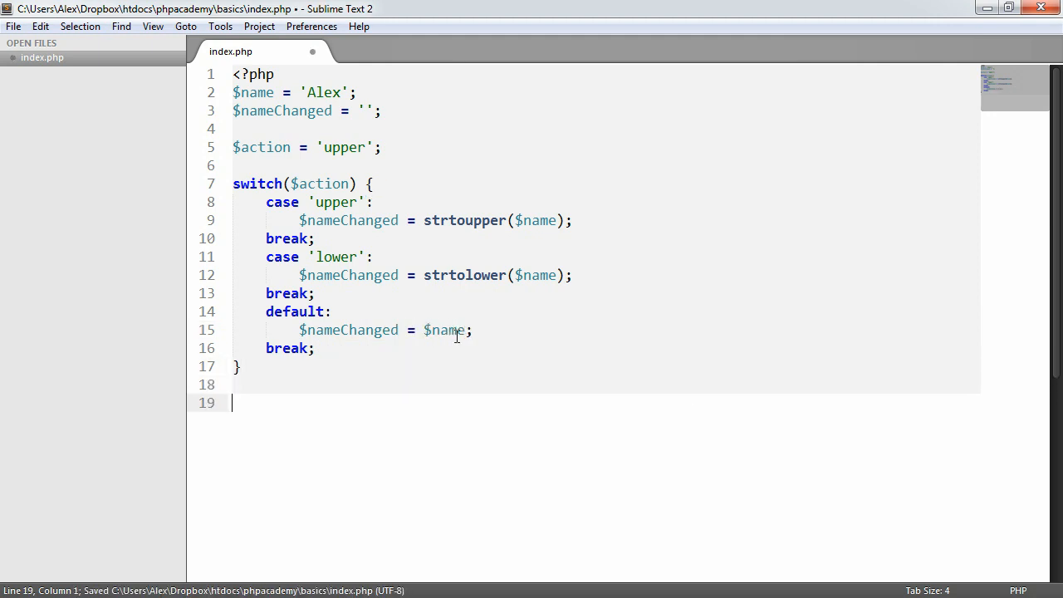
# - End the script with echo $nameChanged;
pyautogui.write('echo')
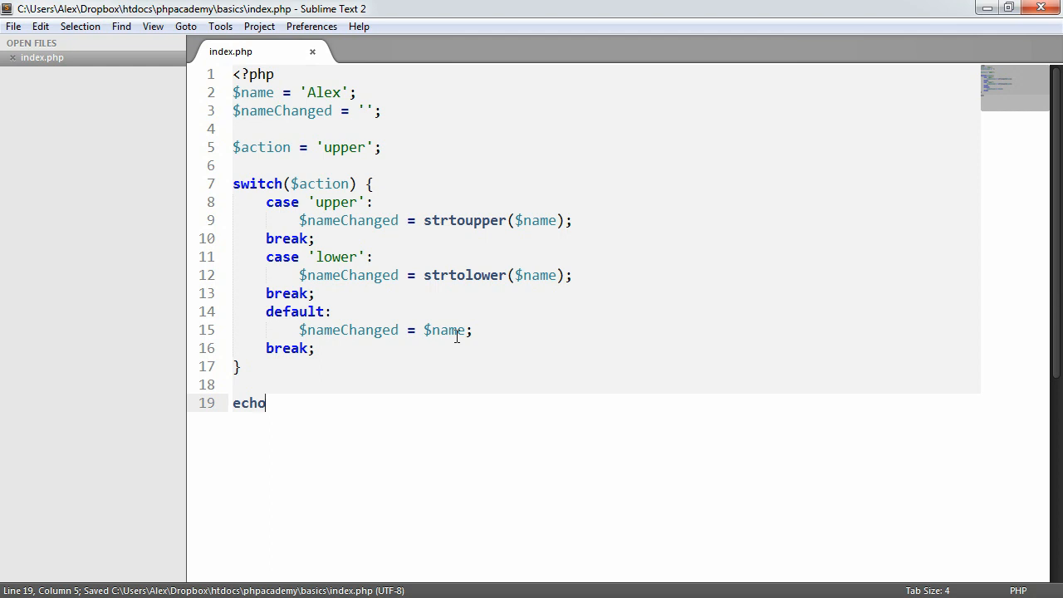
pyautogui.write('$name')
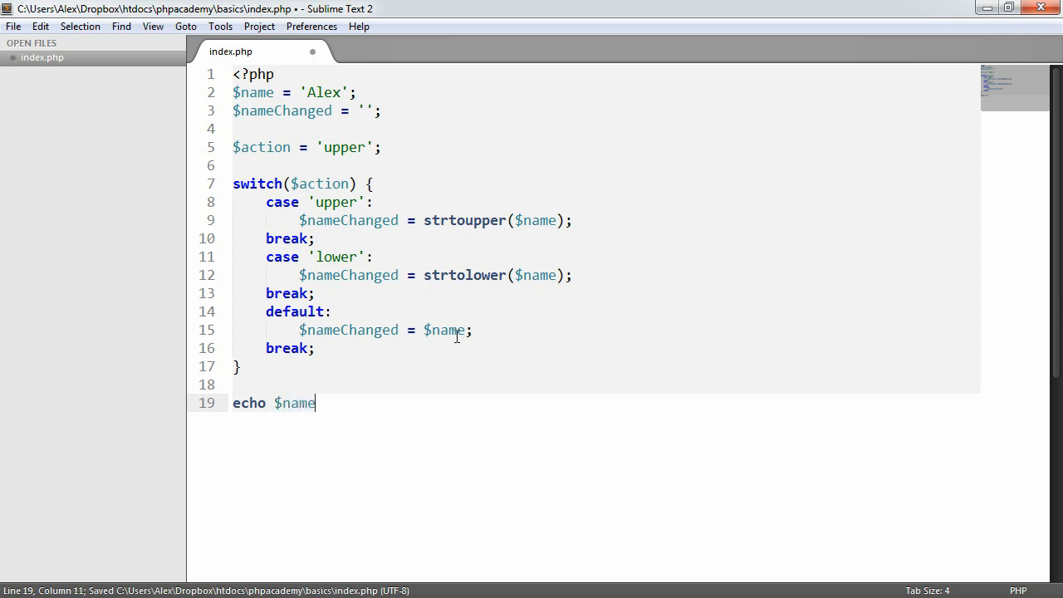
pyautogui.write('Changed;')
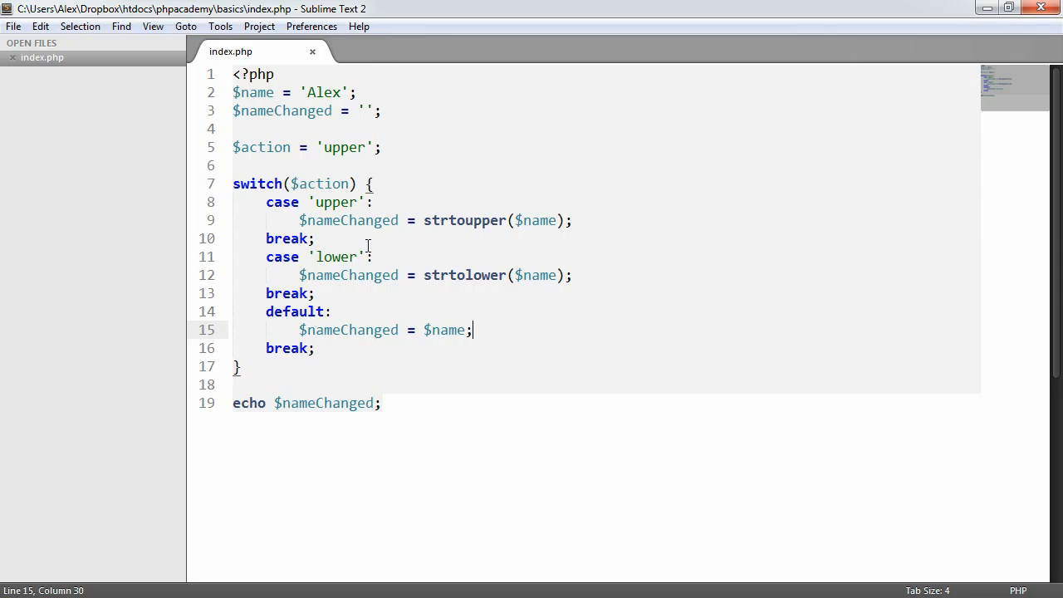
# - Set $action to 'lower' and save, then clear it back to an empty string
pyautogui.write('lowe')
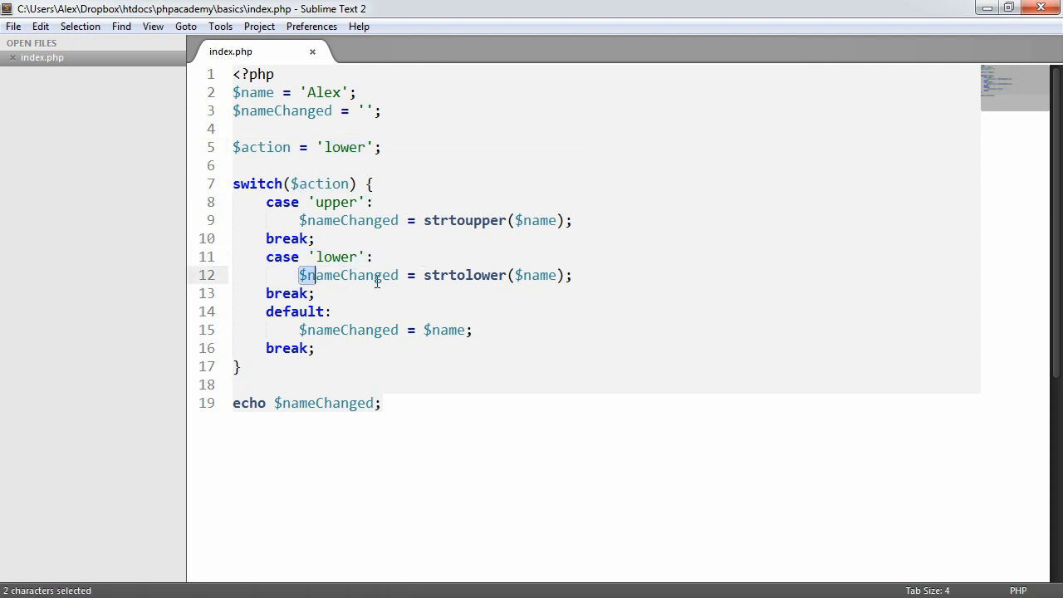
pyautogui.click(374, 257)
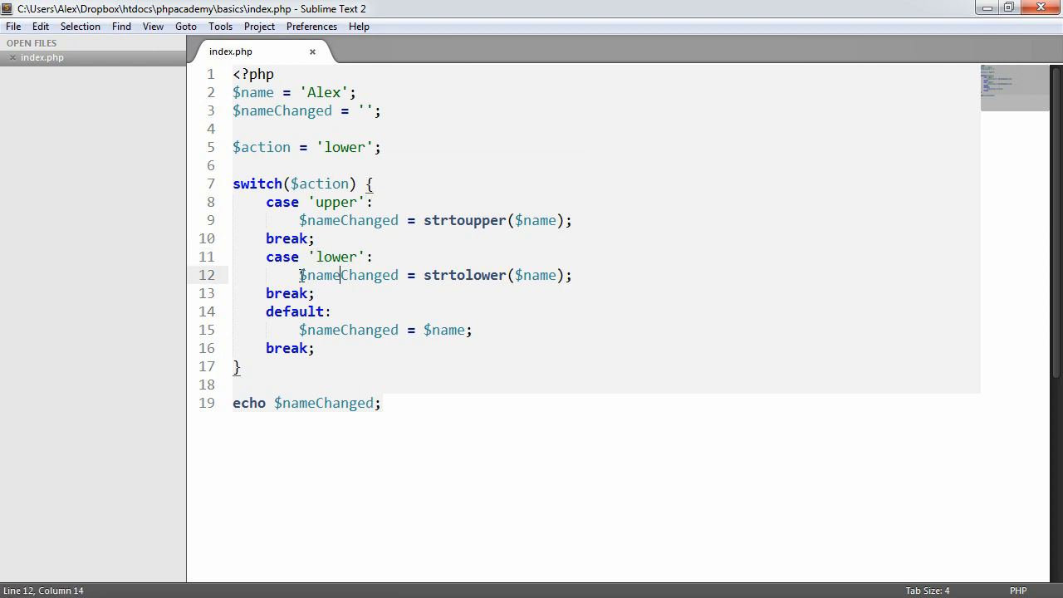
pyautogui.press('ctrl+s')
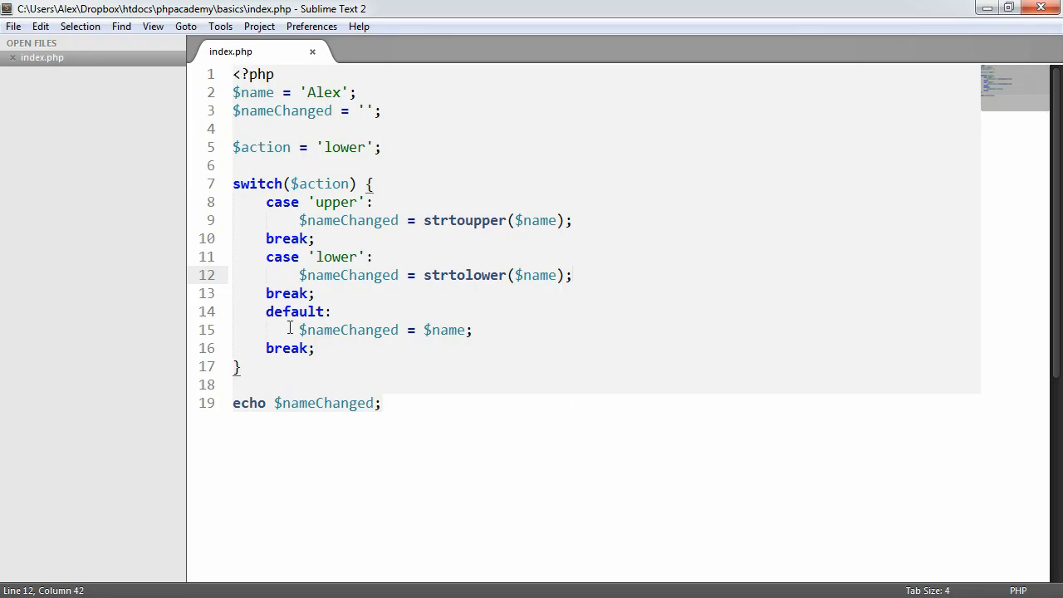
pyautogui.moveTo(349, 147)
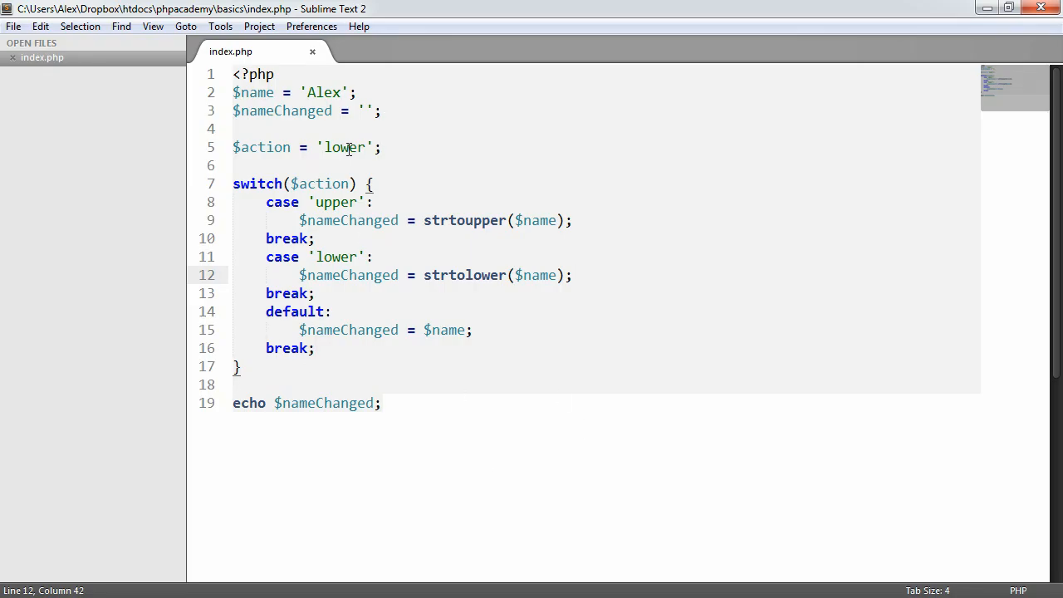
pyautogui.click(349, 146)
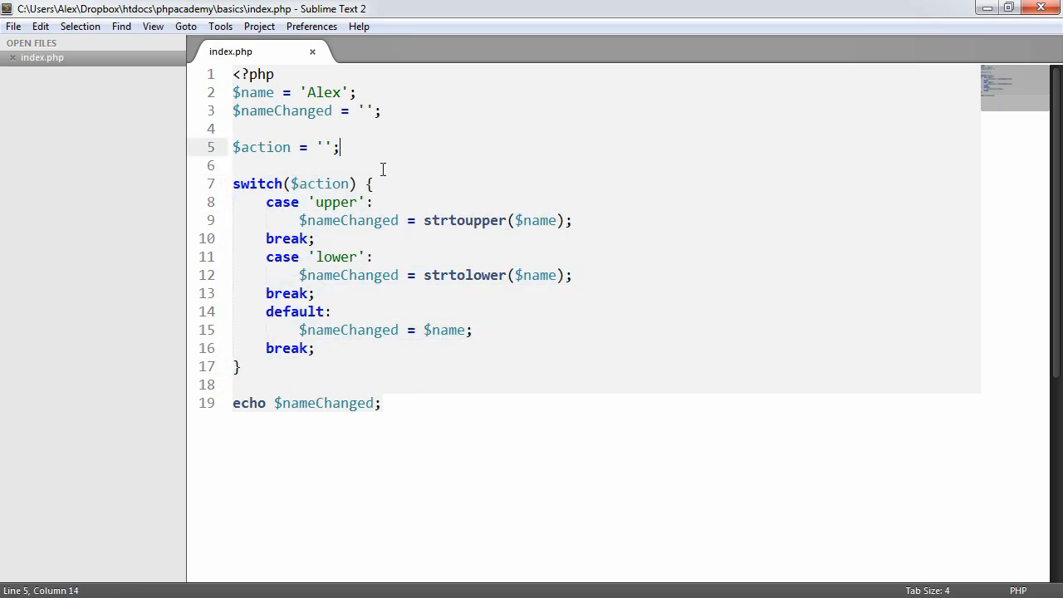
pyautogui.press('Down')
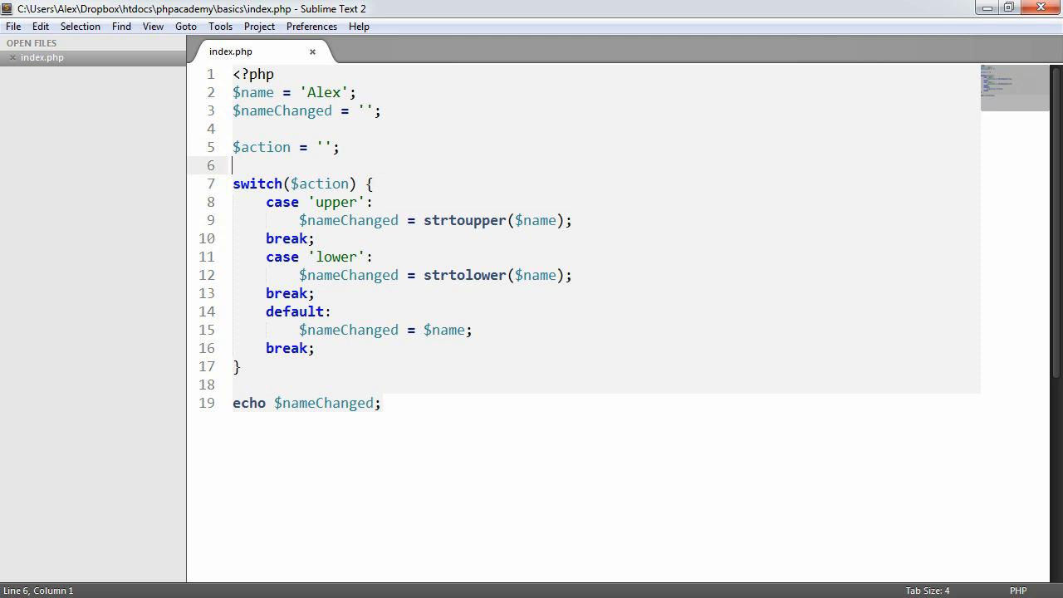